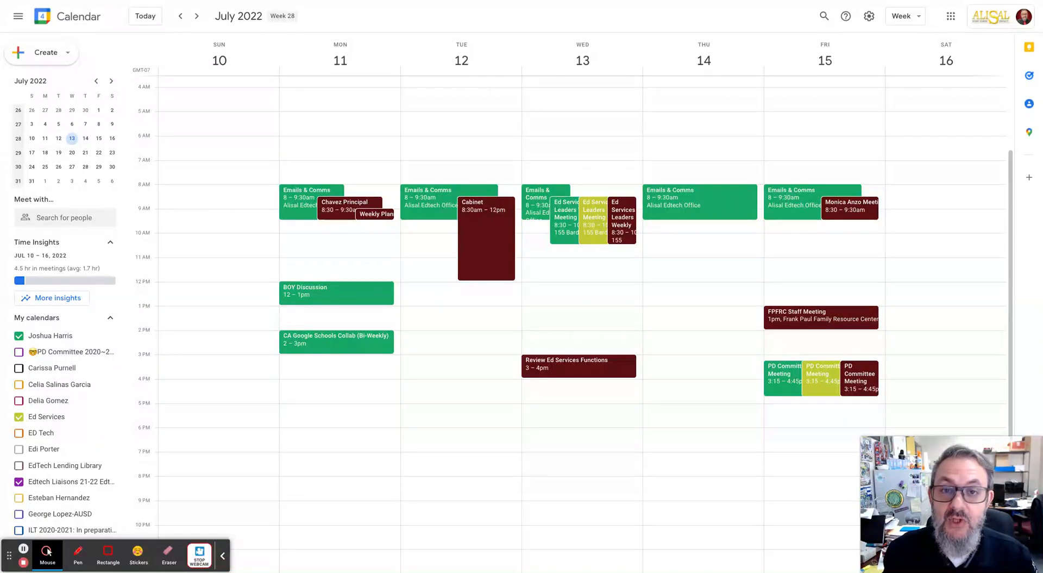
pyautogui.moveTo(437, 362)
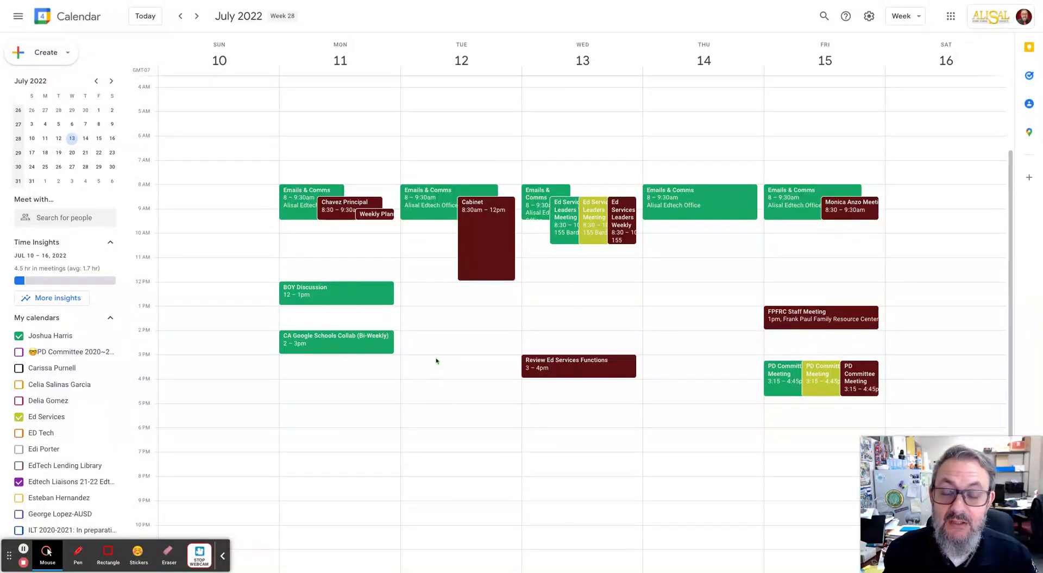
# Click the Tuesday, July 12 afternoon slot to draft a 3–5 pm event.
pyautogui.click(436, 369)
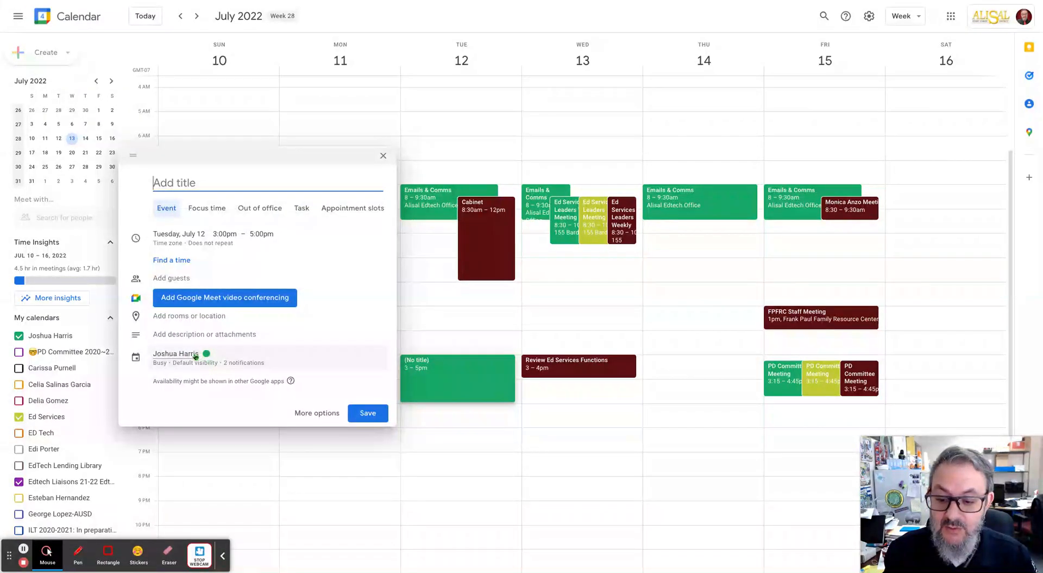
# Assign the draft to the Ed Services calendar and title it 'Very Important Meeting'.
pyautogui.click(176, 353)
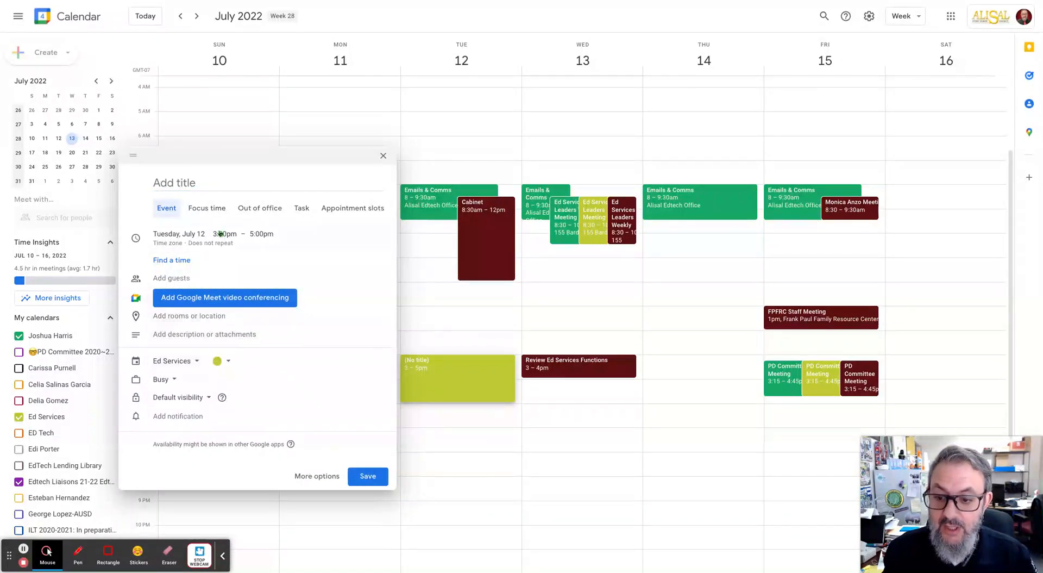
pyautogui.write('Very')
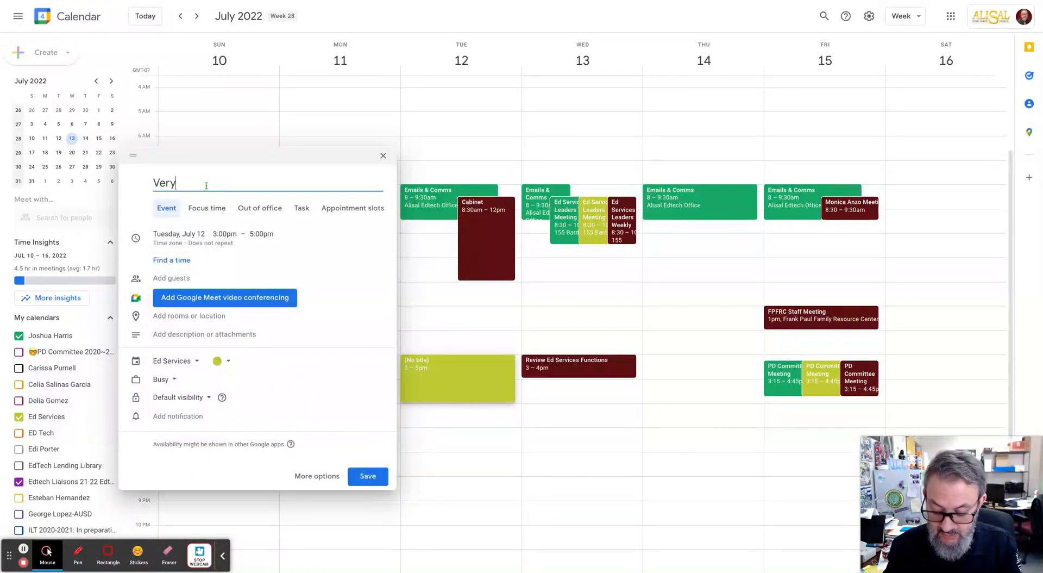
pyautogui.write('Important M')
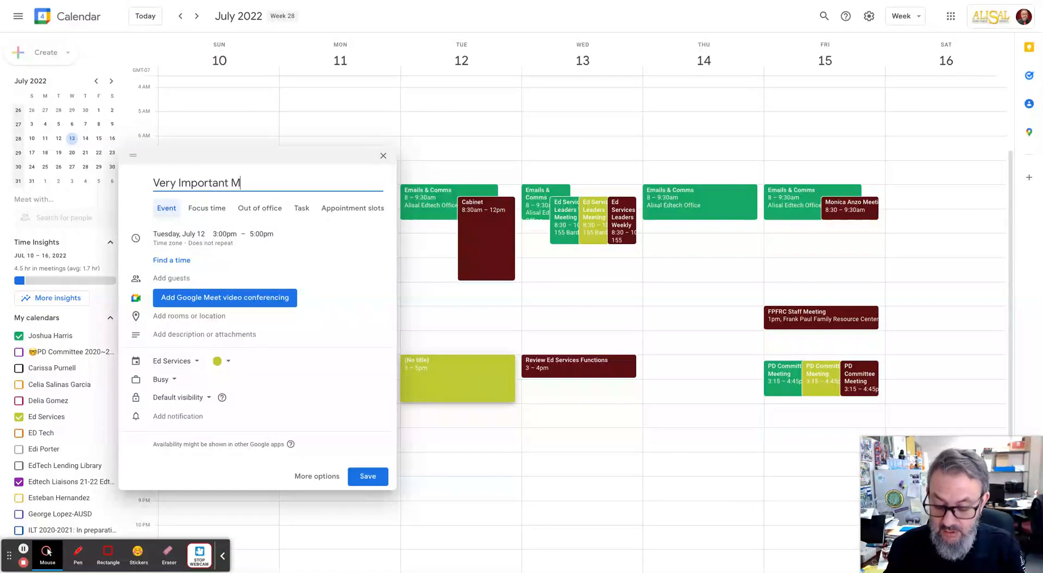
pyautogui.write('eeting')
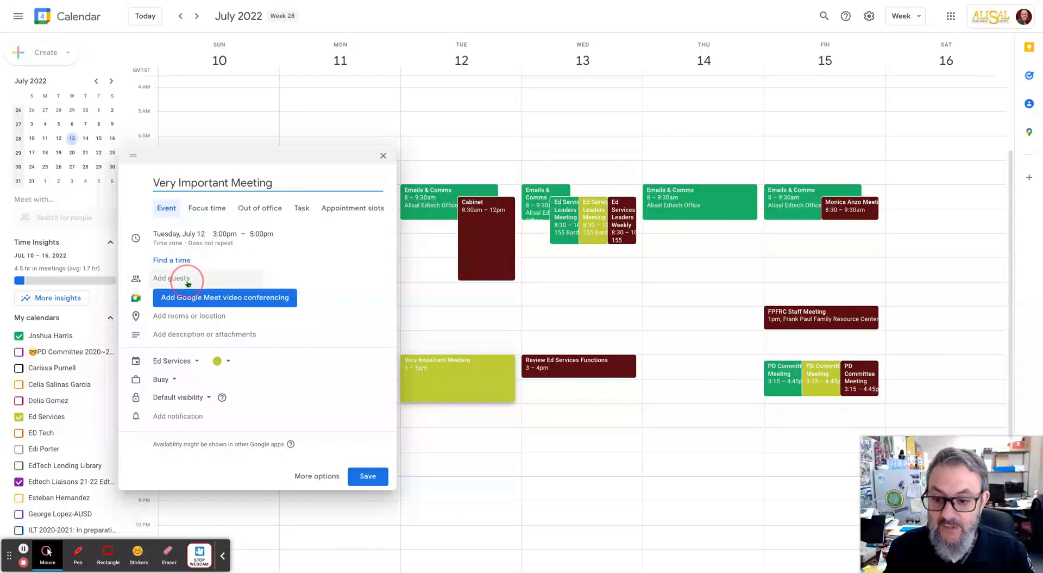
# Invite the 'josh' suggested group and ED Tech as guests, then save the event.
pyautogui.write('josh')
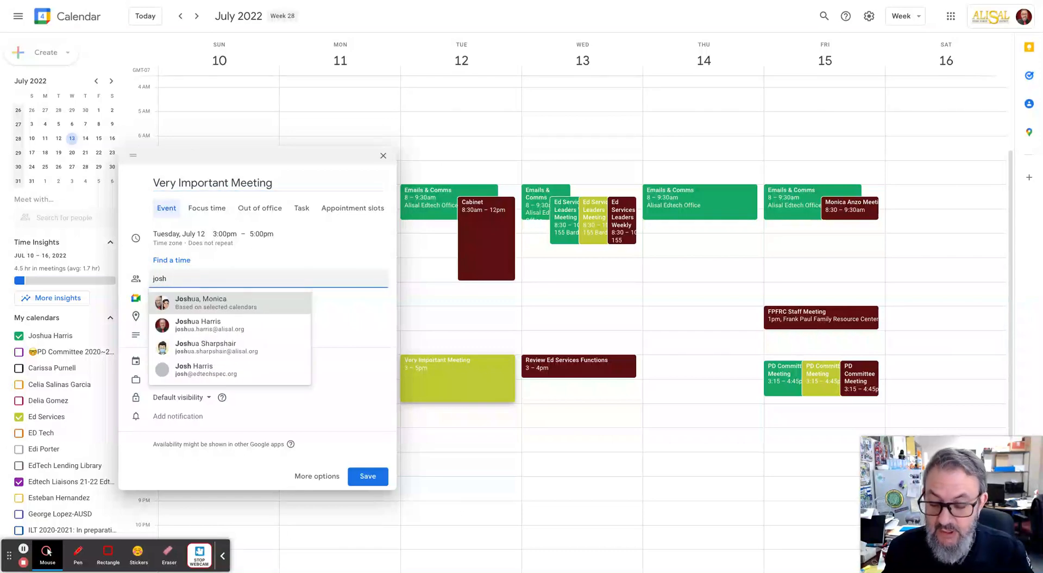
pyautogui.click(200, 302)
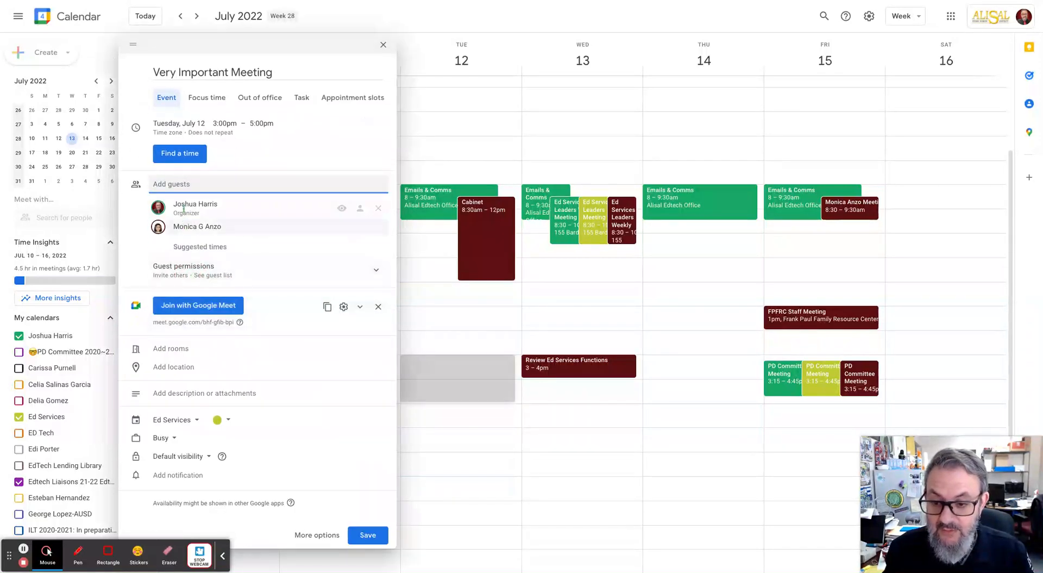
pyautogui.write('edte')
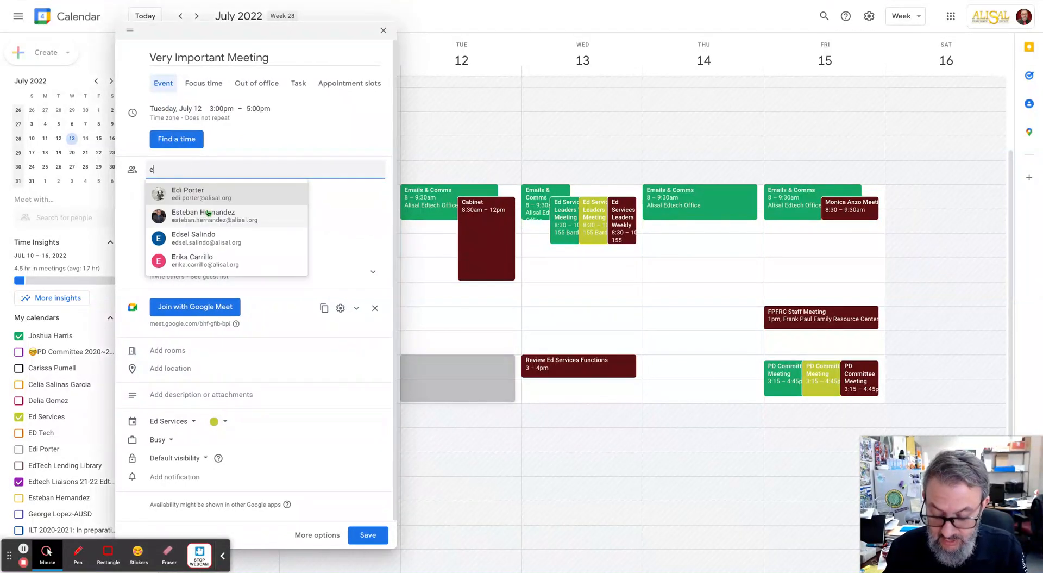
pyautogui.click(188, 193)
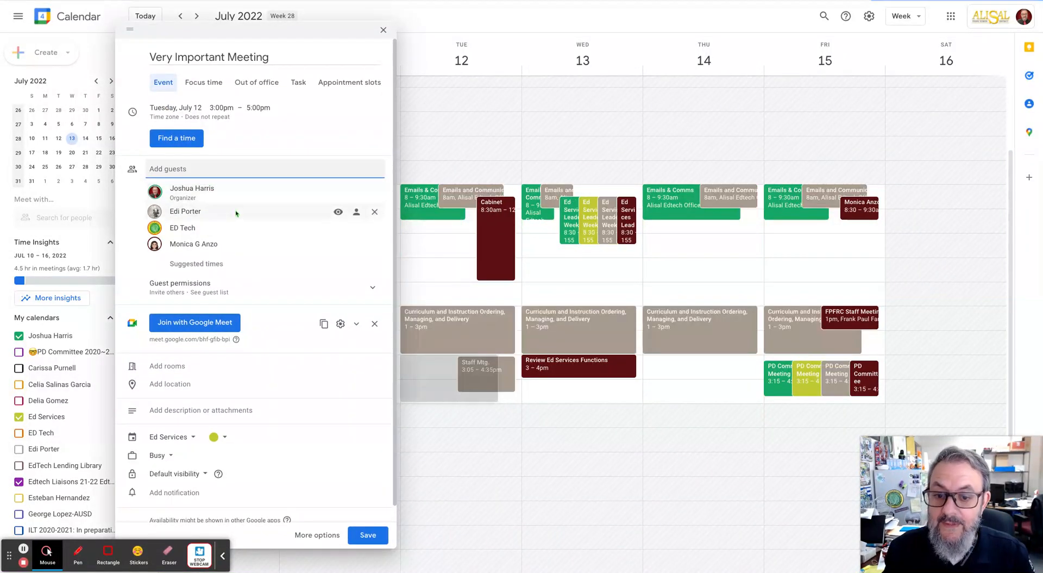
pyautogui.moveTo(282, 339)
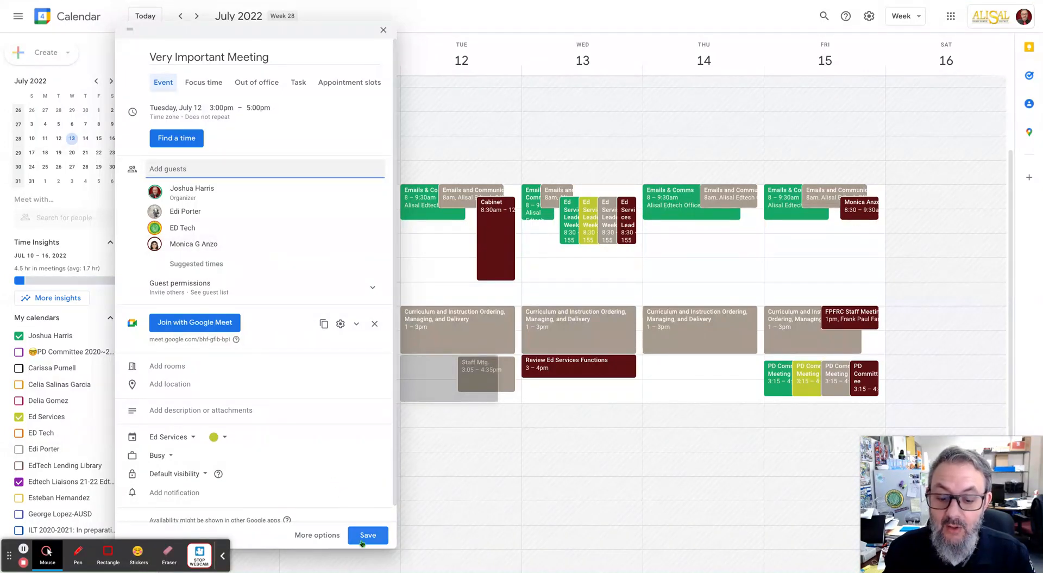
pyautogui.click(367, 534)
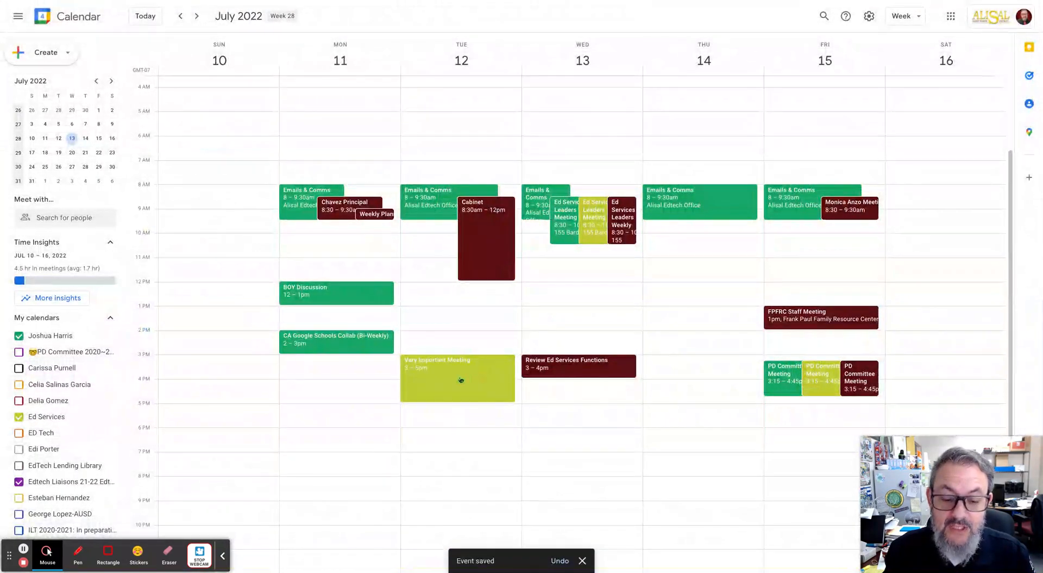
# Open Very Important Meeting from the calendar into the full event editor.
pyautogui.click(457, 377)
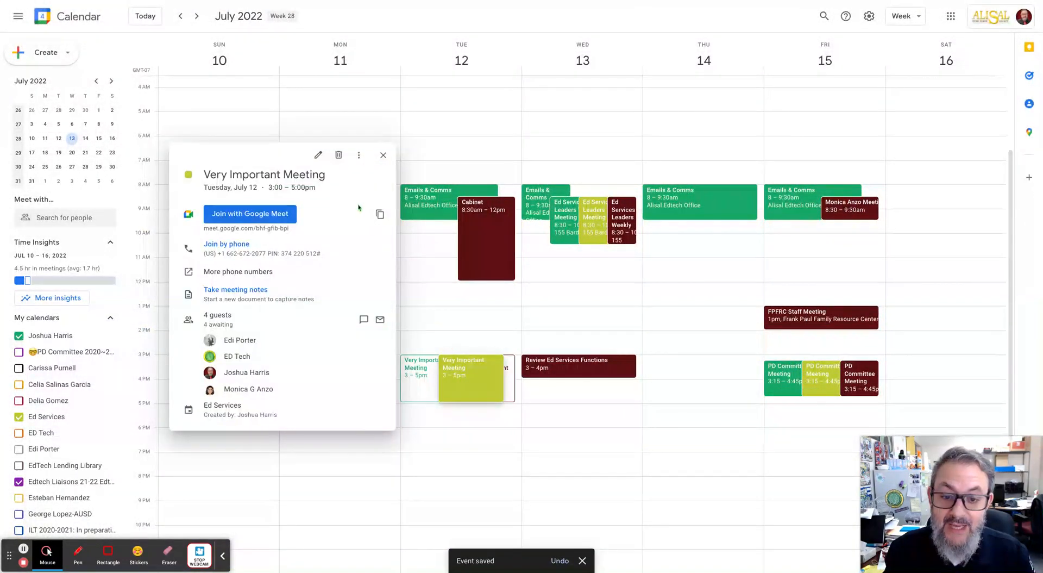
pyautogui.click(318, 154)
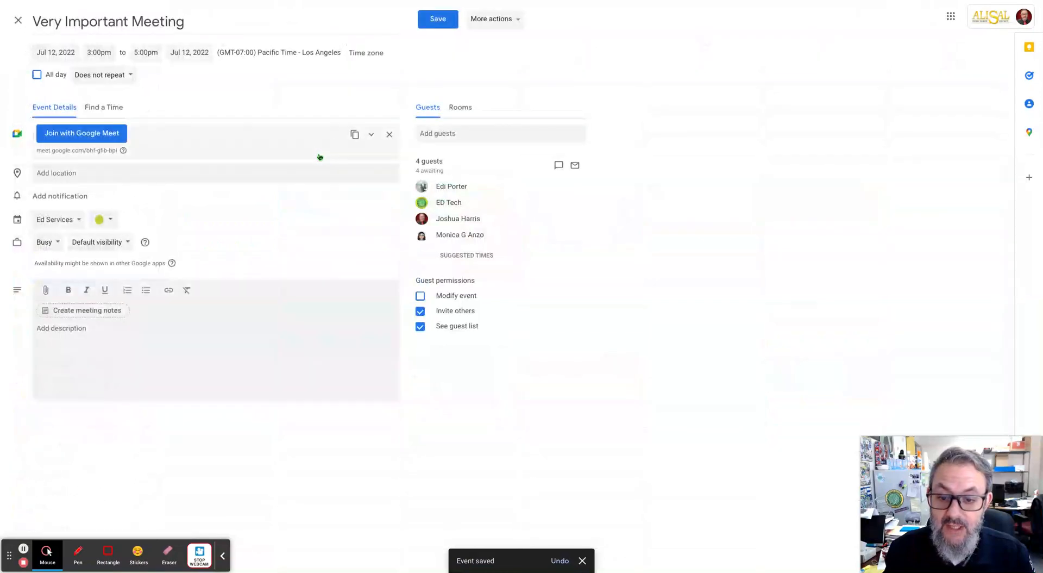
pyautogui.moveTo(185, 460)
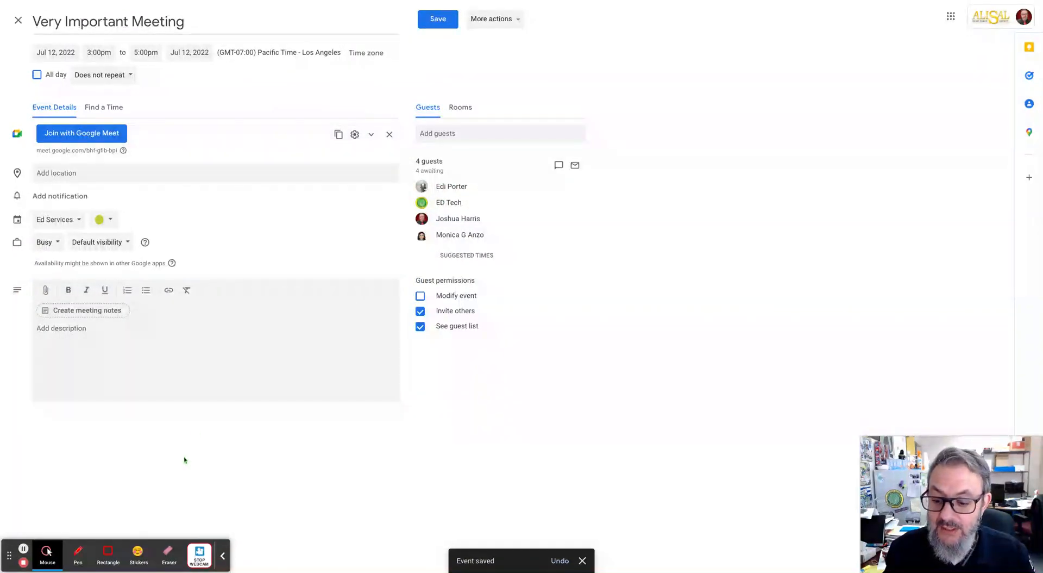
pyautogui.click(77, 554)
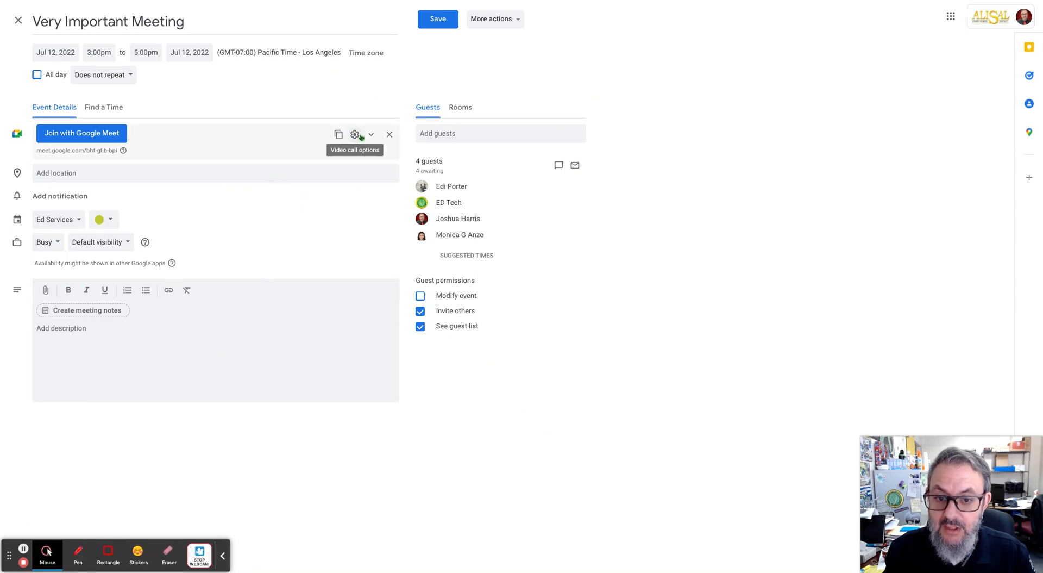
pyautogui.click(354, 134)
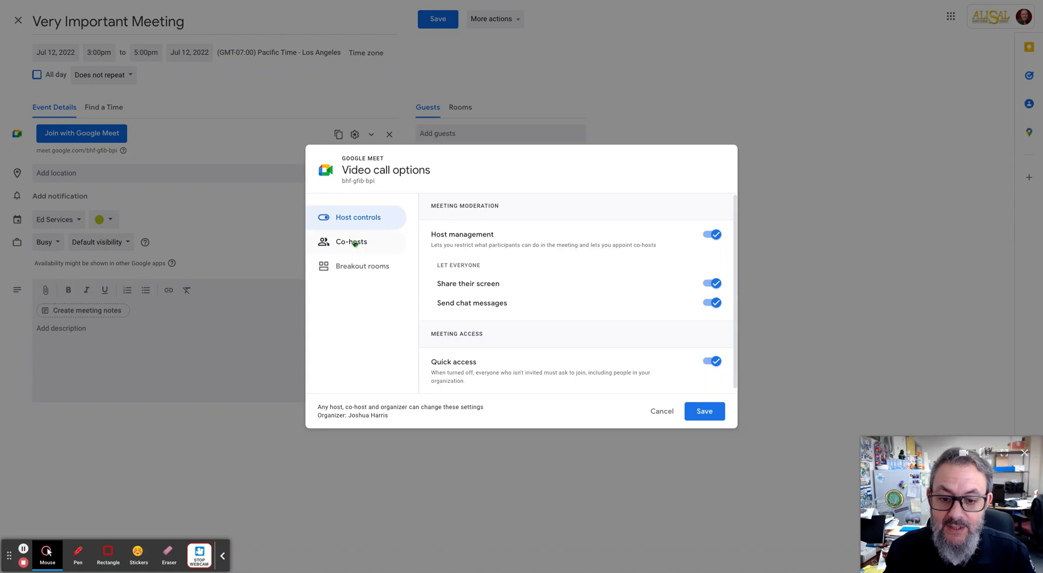
pyautogui.click(352, 240)
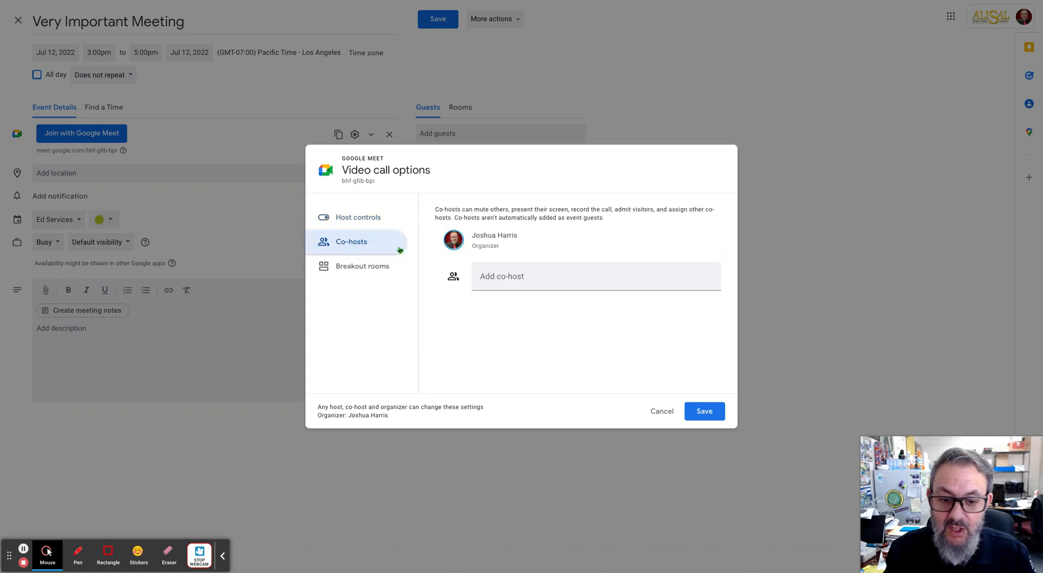
pyautogui.write('moni')
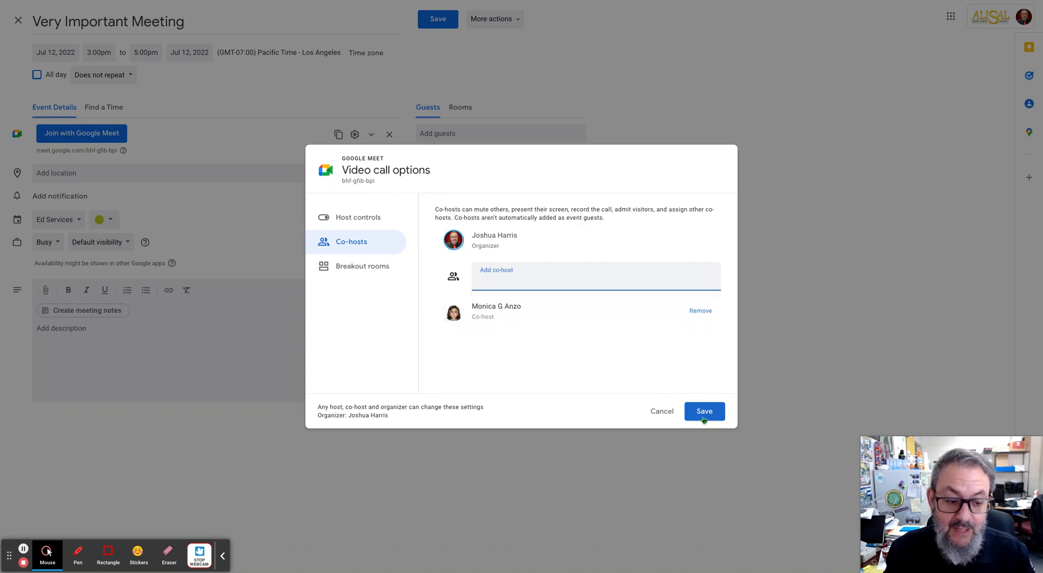
pyautogui.click(704, 410)
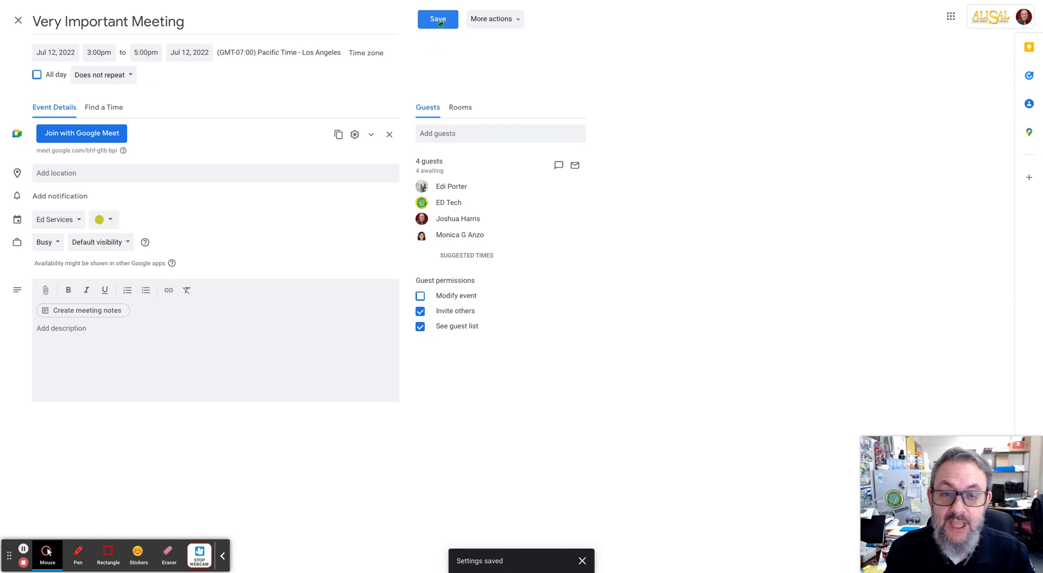
pyautogui.click(437, 19)
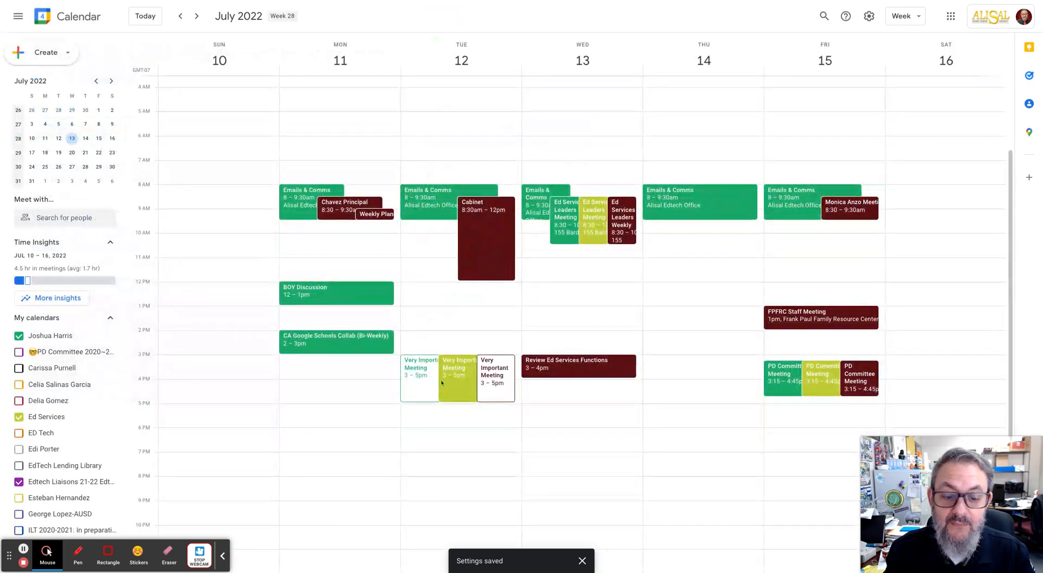